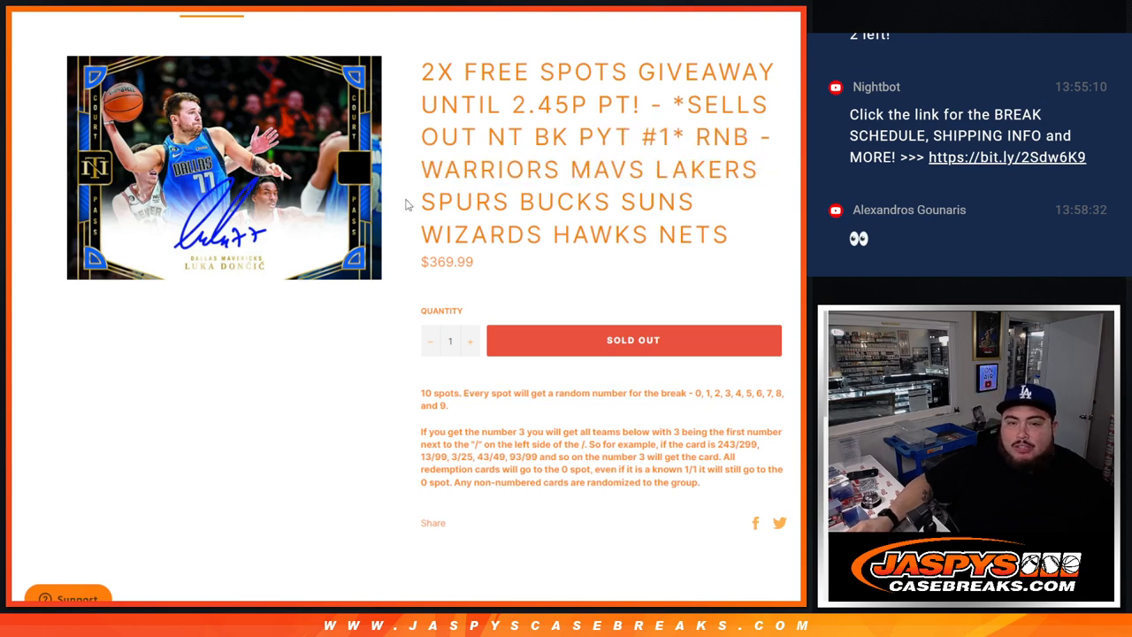
# Step: Shuffle the eight customer names once in the List Randomizer and return to the entry form
pyautogui.moveTo(534, 202); pyautogui.dragTo(492, 234)
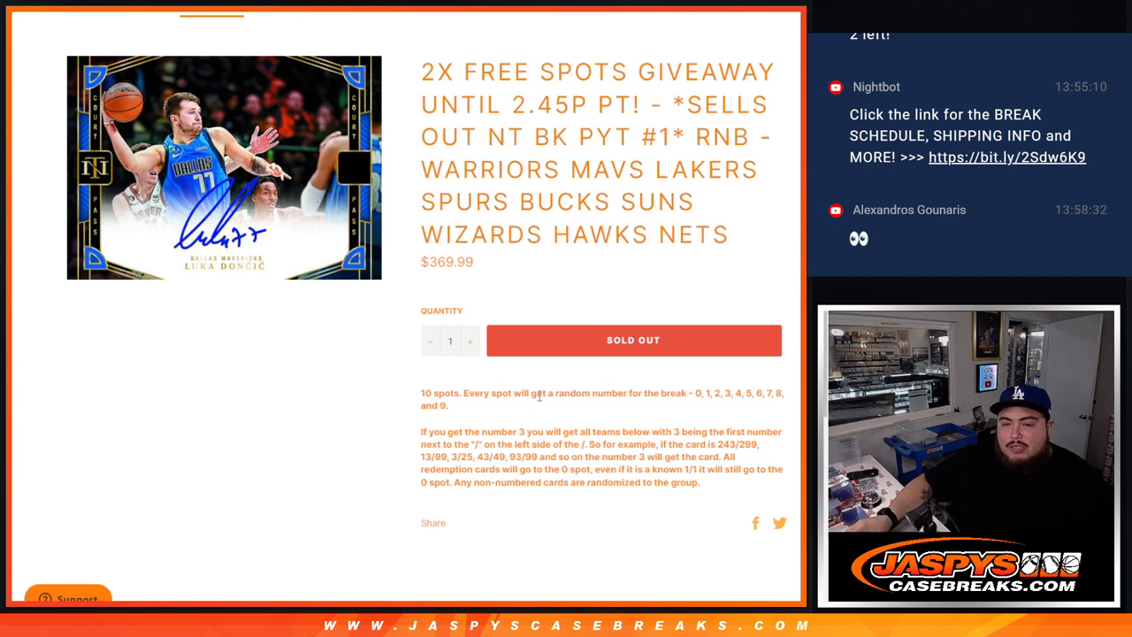
pyautogui.moveTo(723, 502)
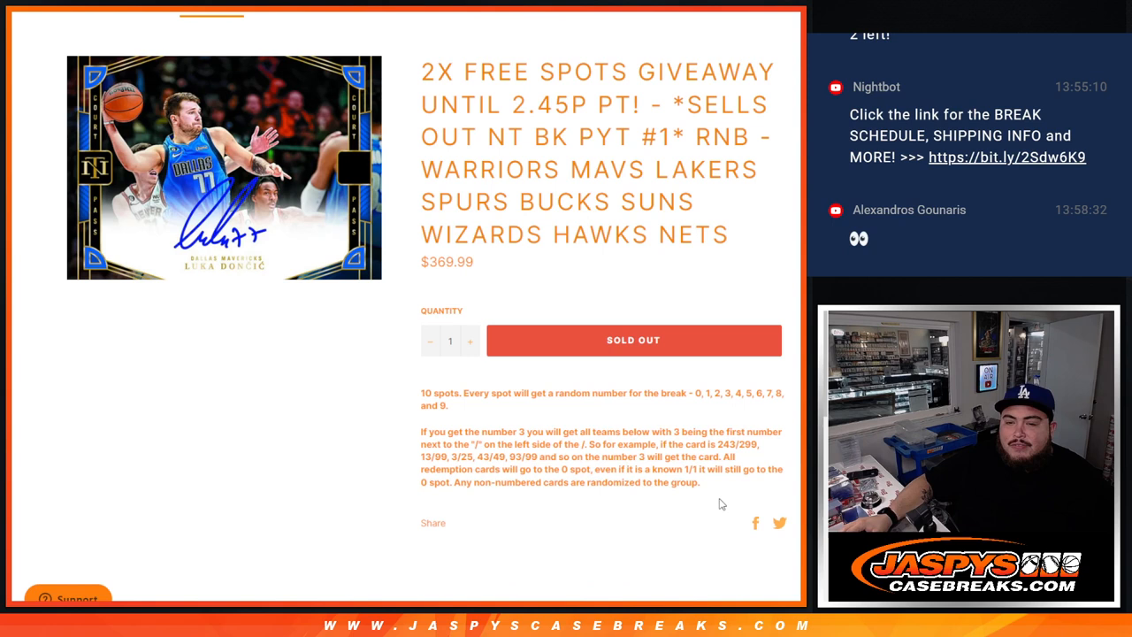
pyautogui.moveTo(622, 412)
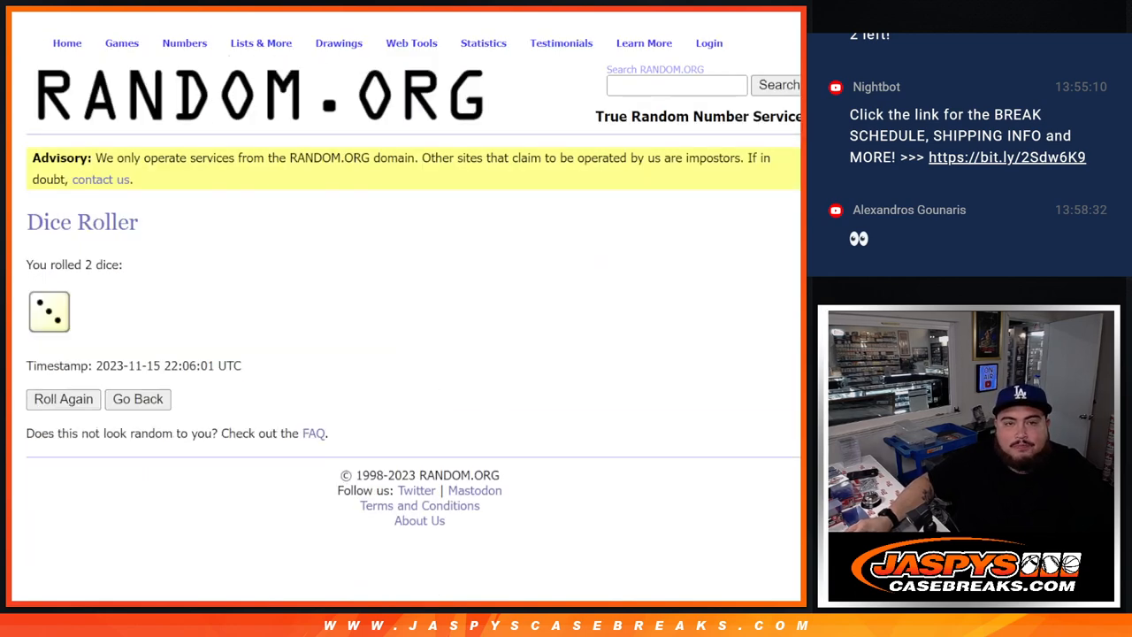
pyautogui.click(64, 400)
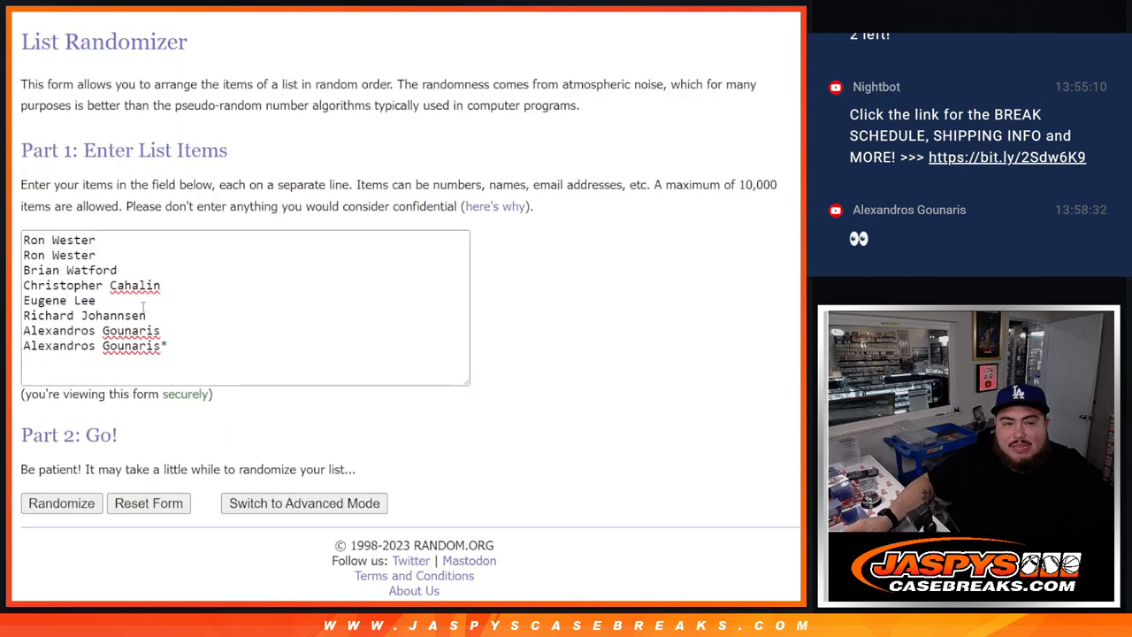
pyautogui.click(60, 502)
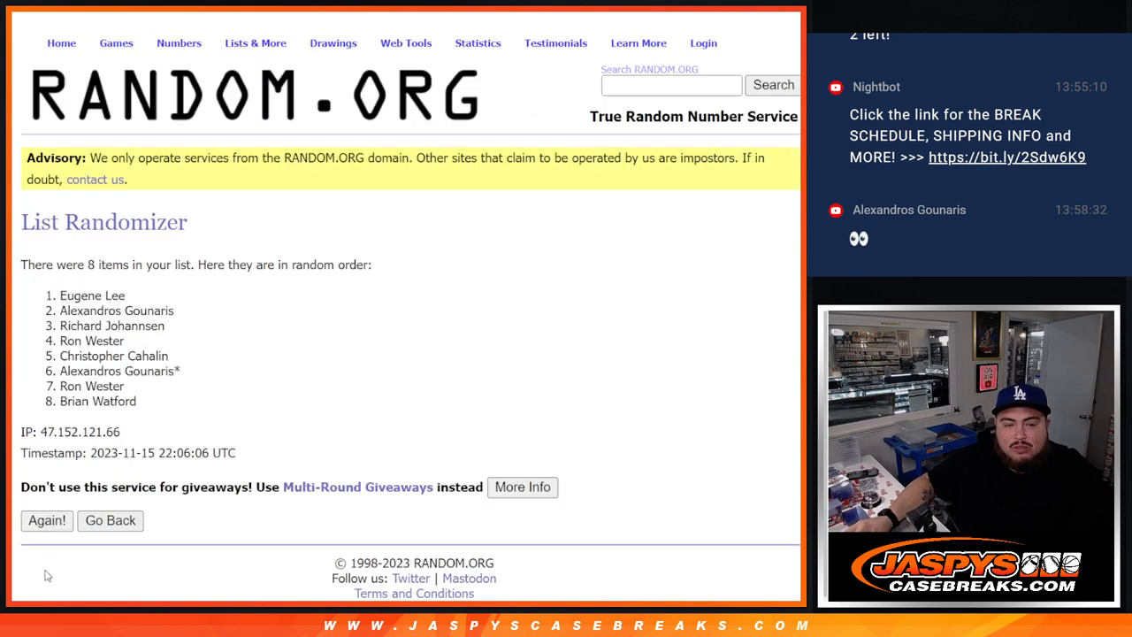
pyautogui.click(46, 555)
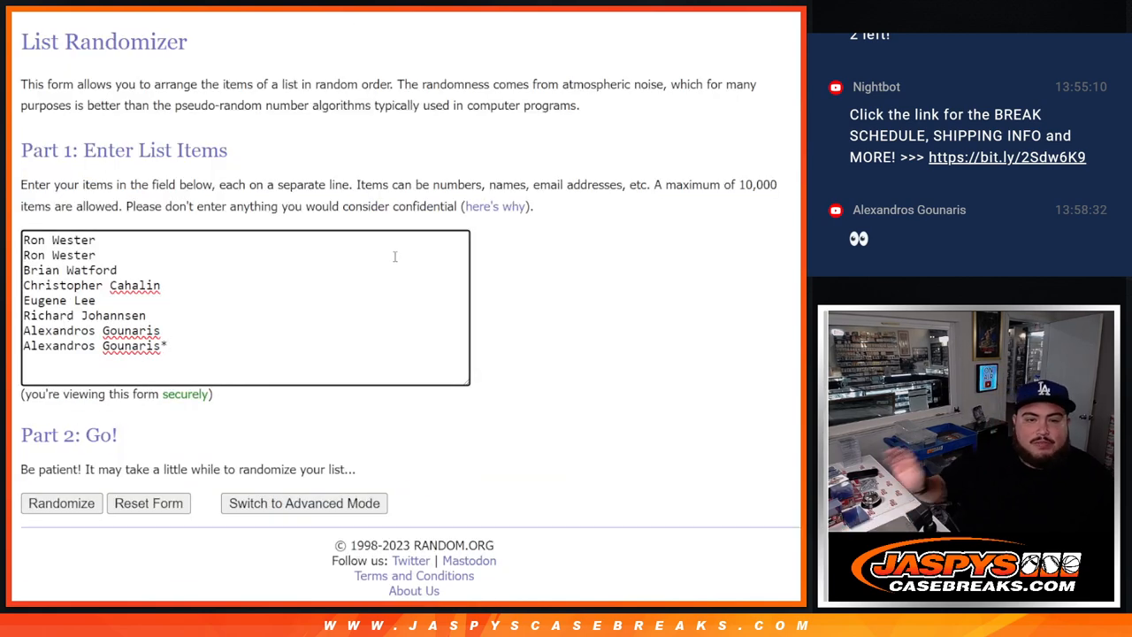
pyautogui.write('Richard Johannsen')
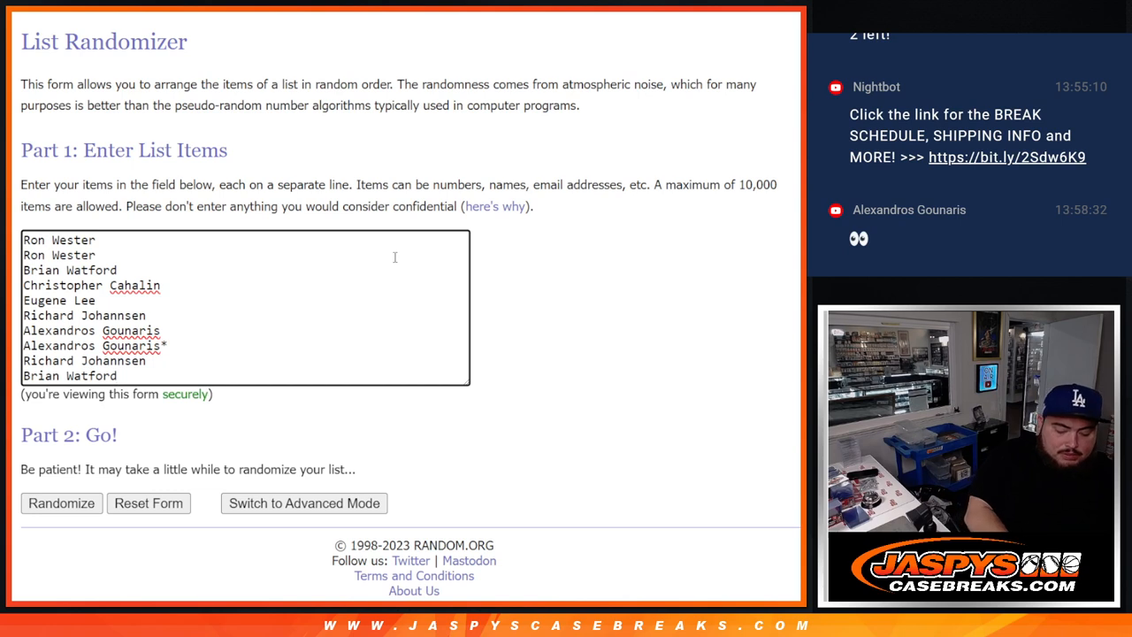
pyautogui.write('+')
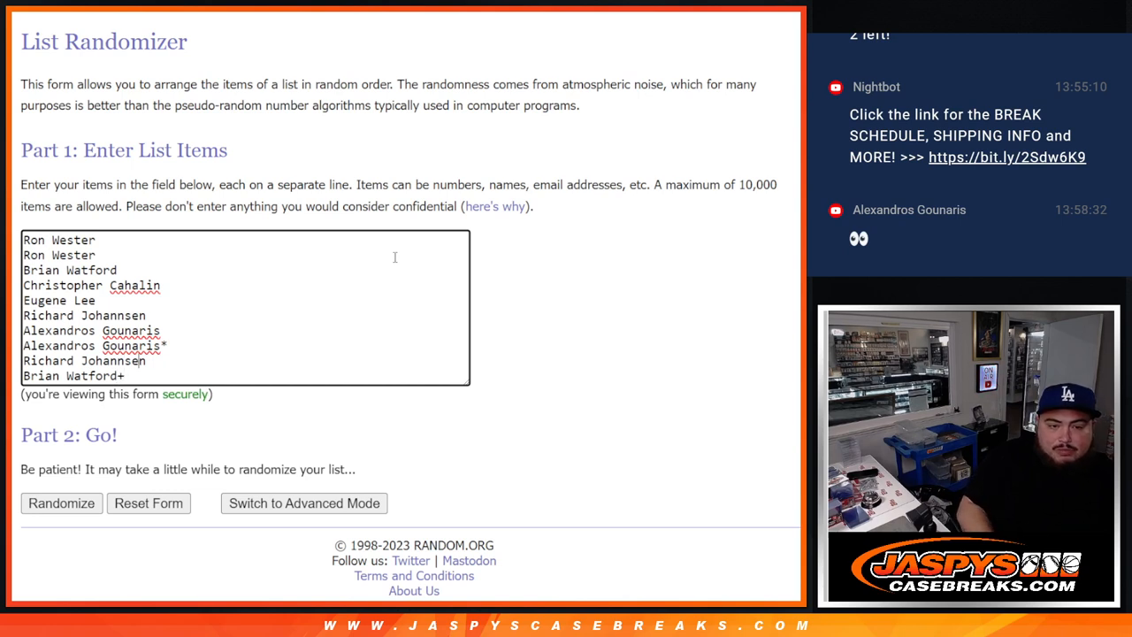
pyautogui.write('+')
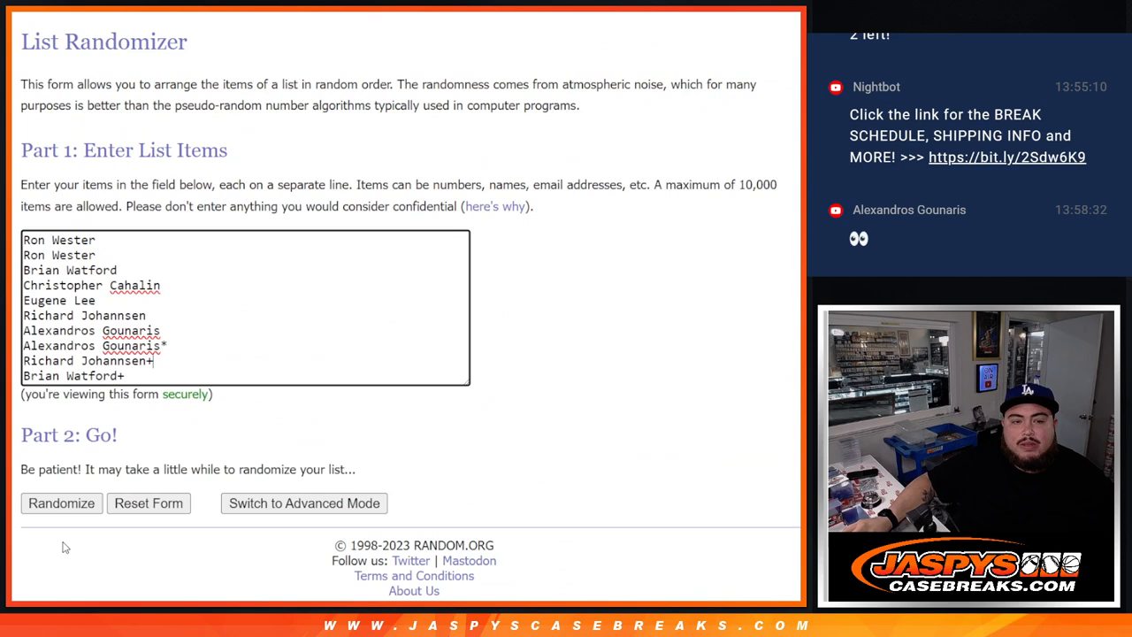
pyautogui.click(60, 503)
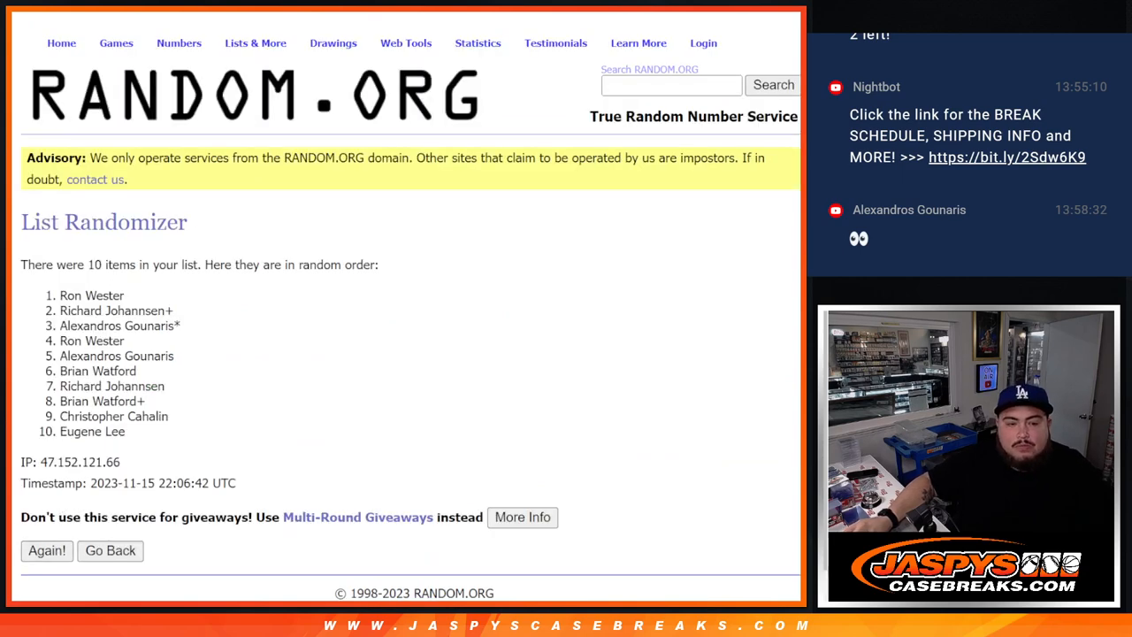
pyautogui.click(46, 584)
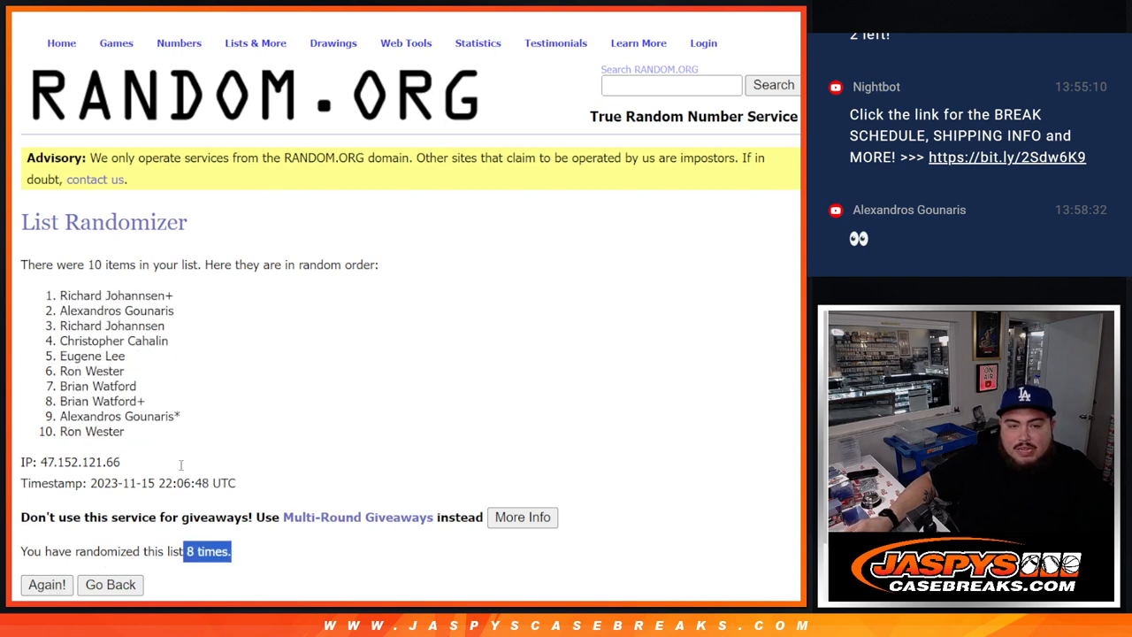
pyautogui.moveTo(61, 296); pyautogui.dragTo(124, 432)
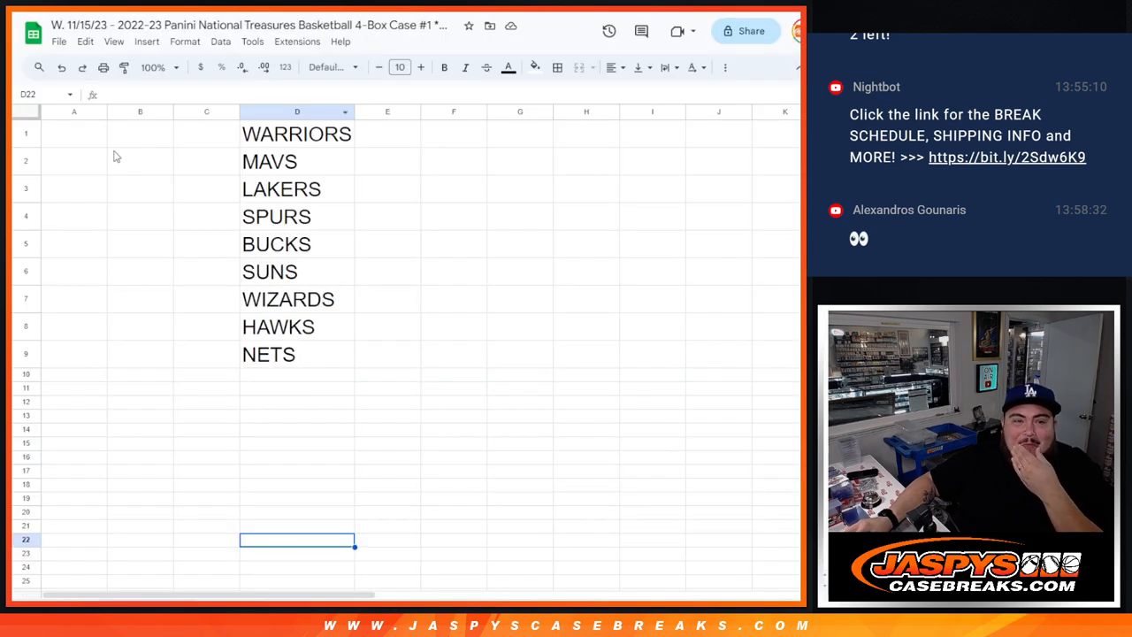
# Step: Randomize spot numbers 0–9 with Again! and select the shuffled results for copying into the sheet
pyautogui.press('ctrl+v')
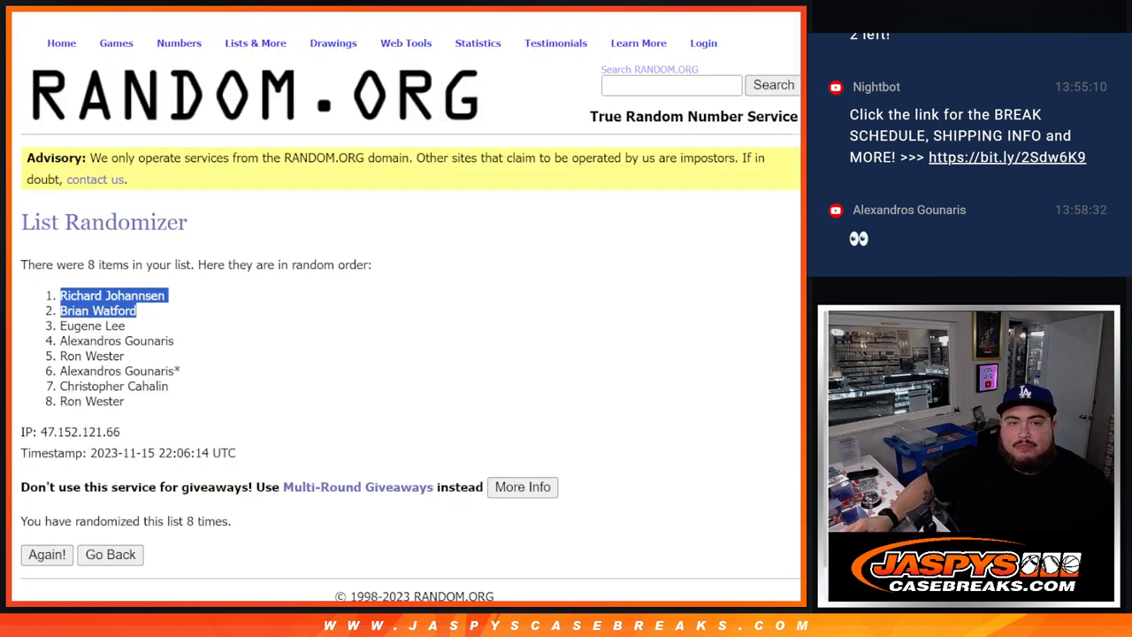
pyautogui.click(110, 555)
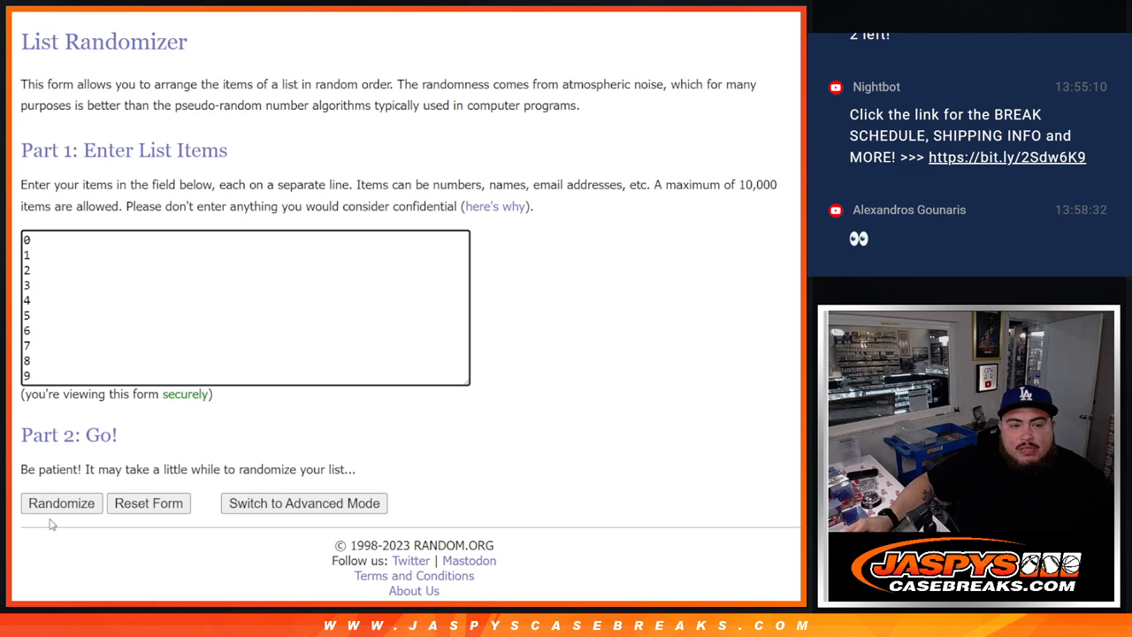
pyautogui.click(60, 502)
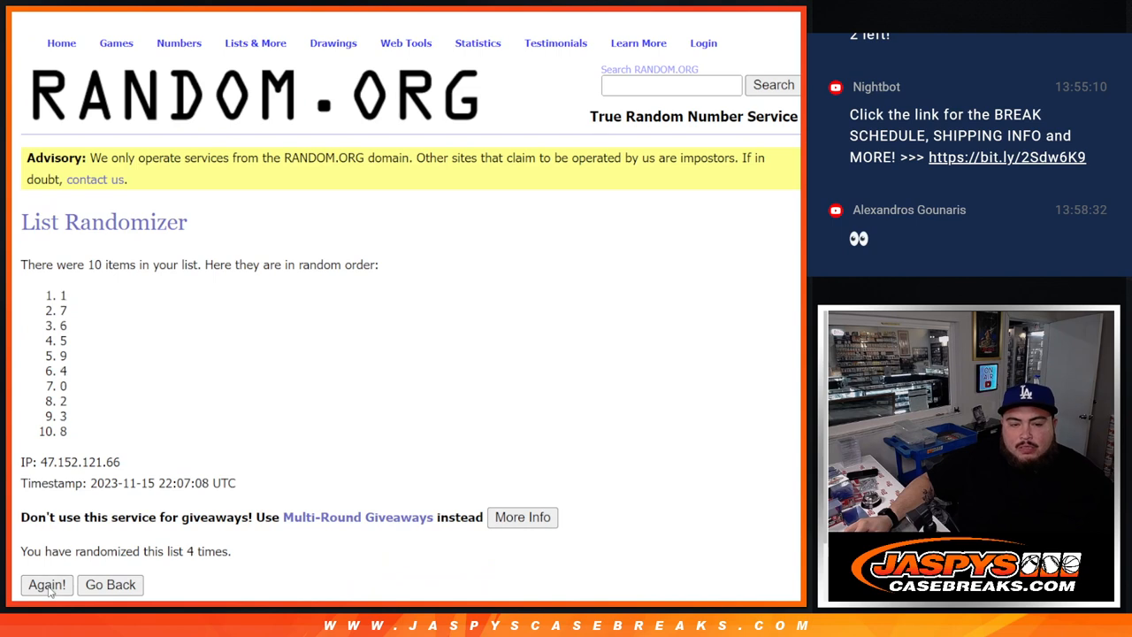
pyautogui.click(46, 584)
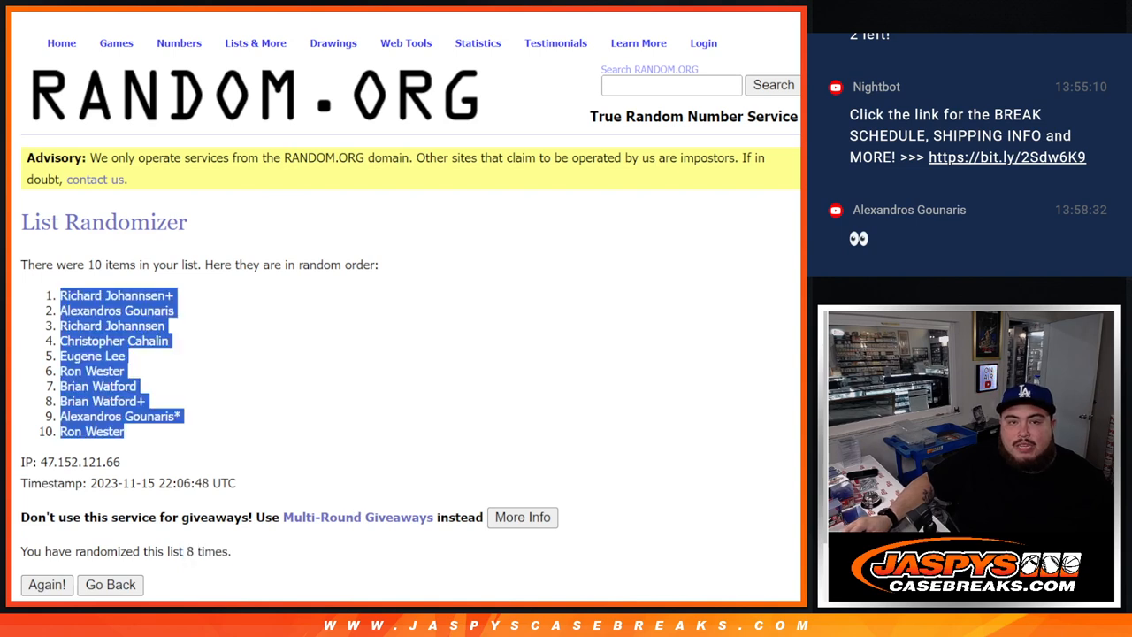
pyautogui.click(46, 584)
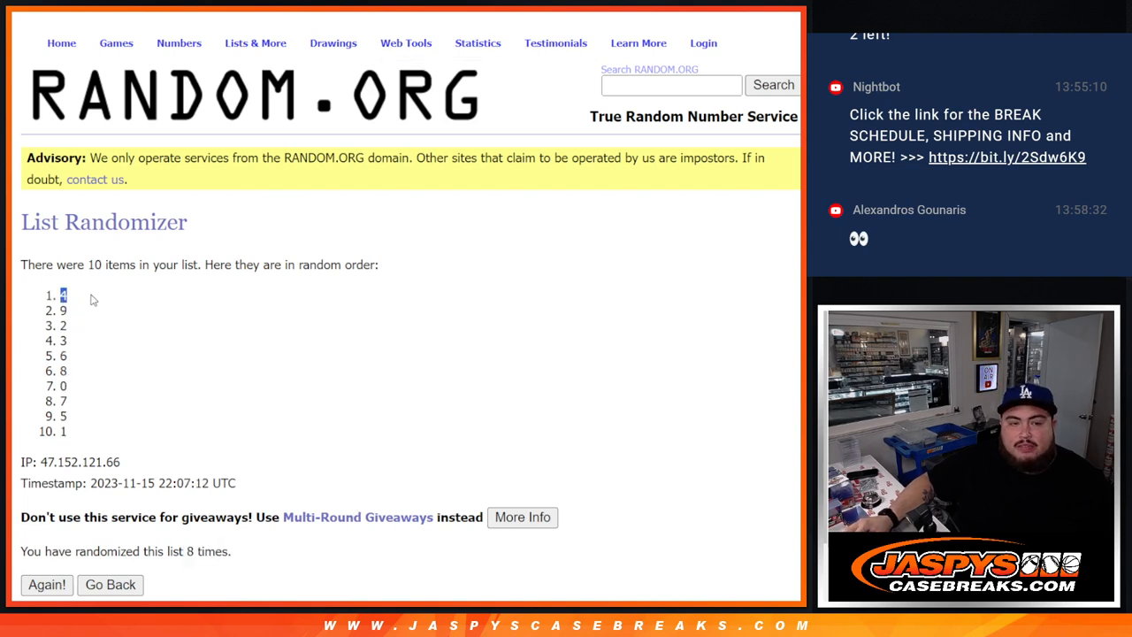
pyautogui.moveTo(64, 294); pyautogui.dragTo(64, 431)
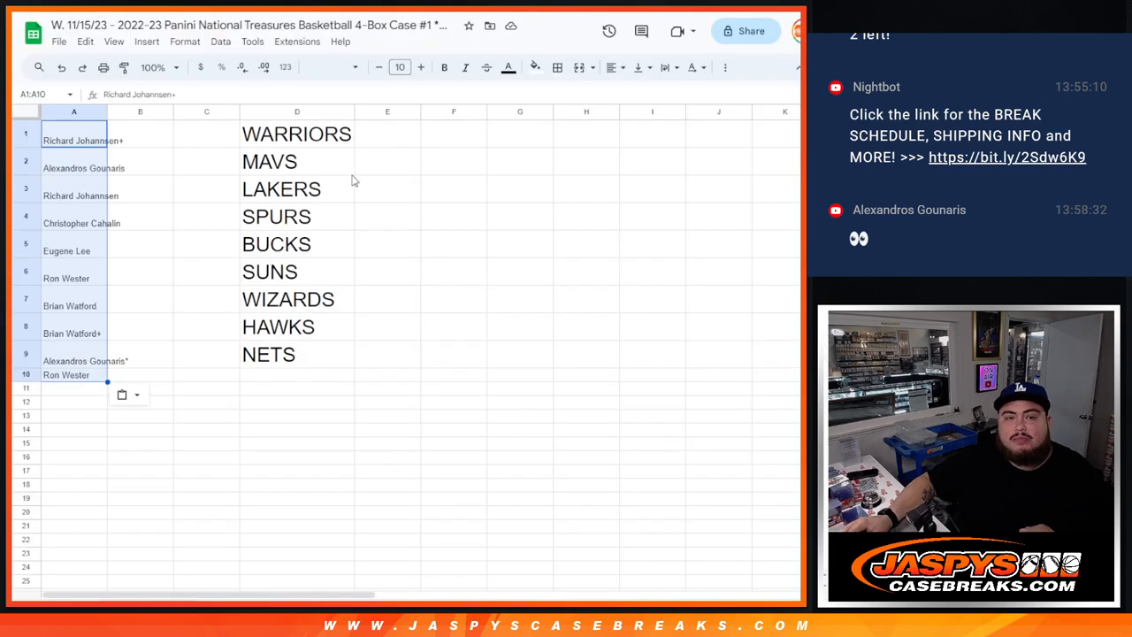
# Step: Paste the shuffled spot numbers into column B beside the names and select A1:B10 for sorting
pyautogui.click(140, 139)
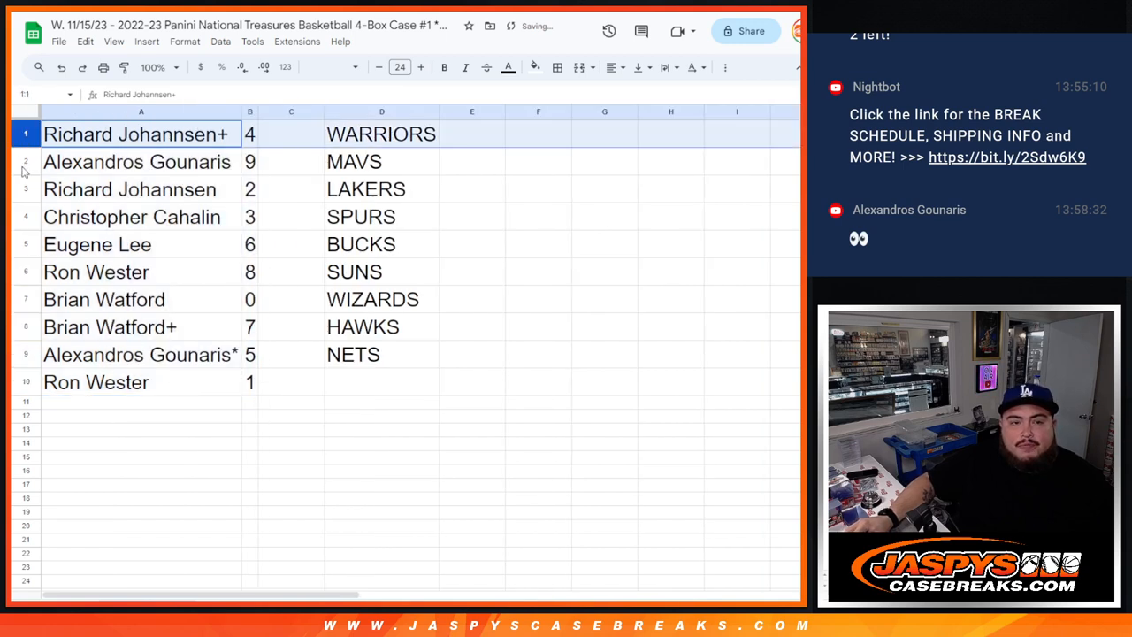
pyautogui.click(132, 216)
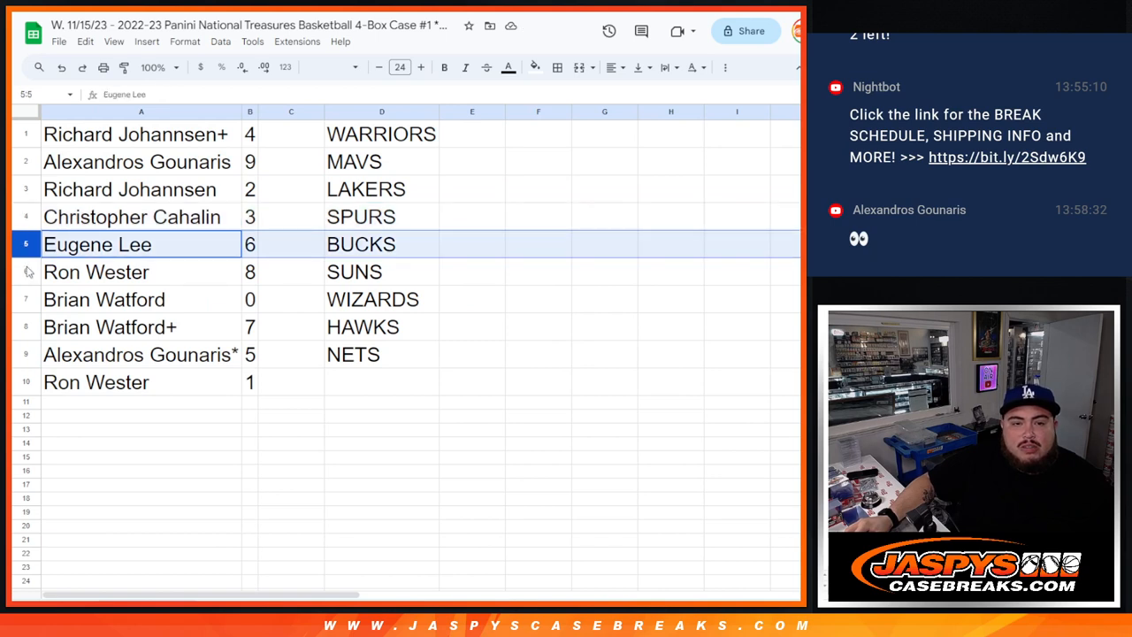
pyautogui.click(102, 299)
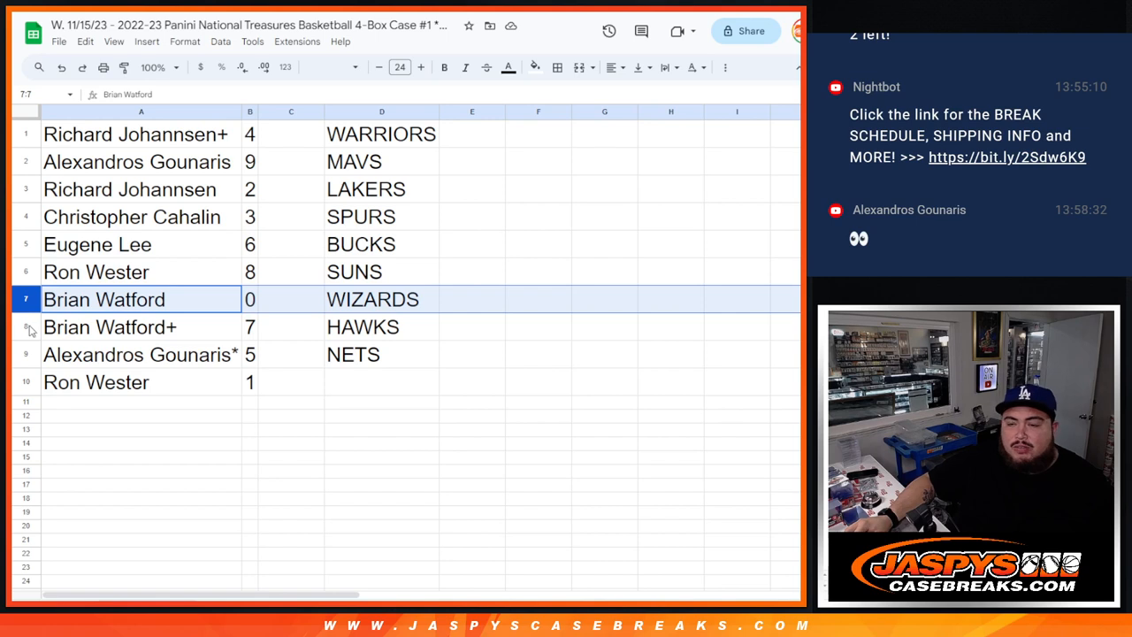
pyautogui.click(110, 325)
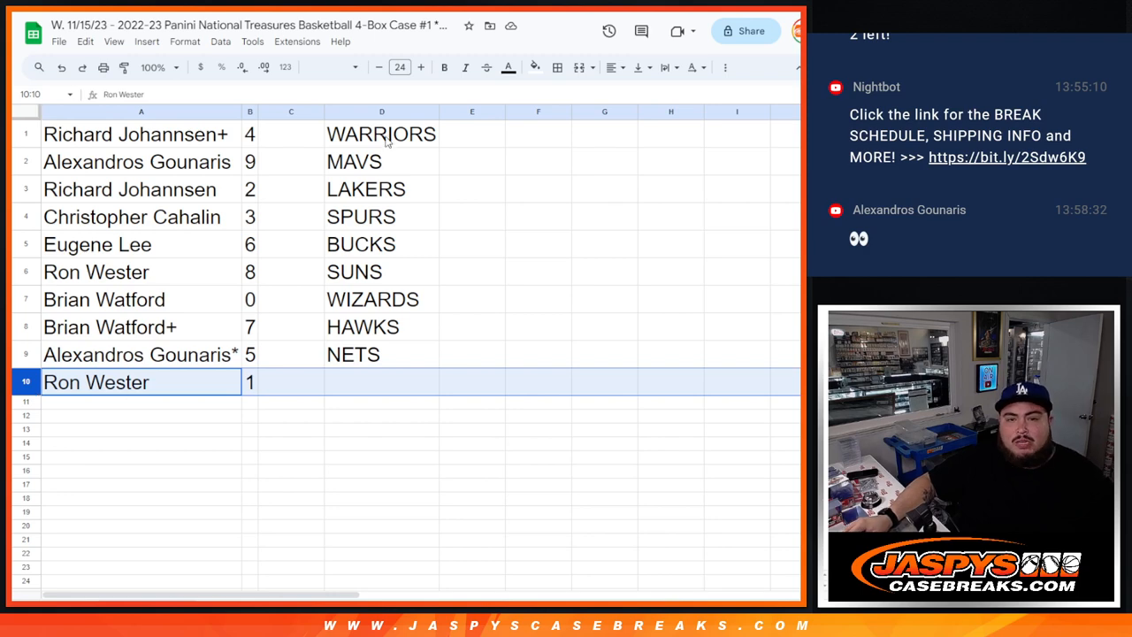
pyautogui.moveTo(382, 135); pyautogui.dragTo(382, 354)
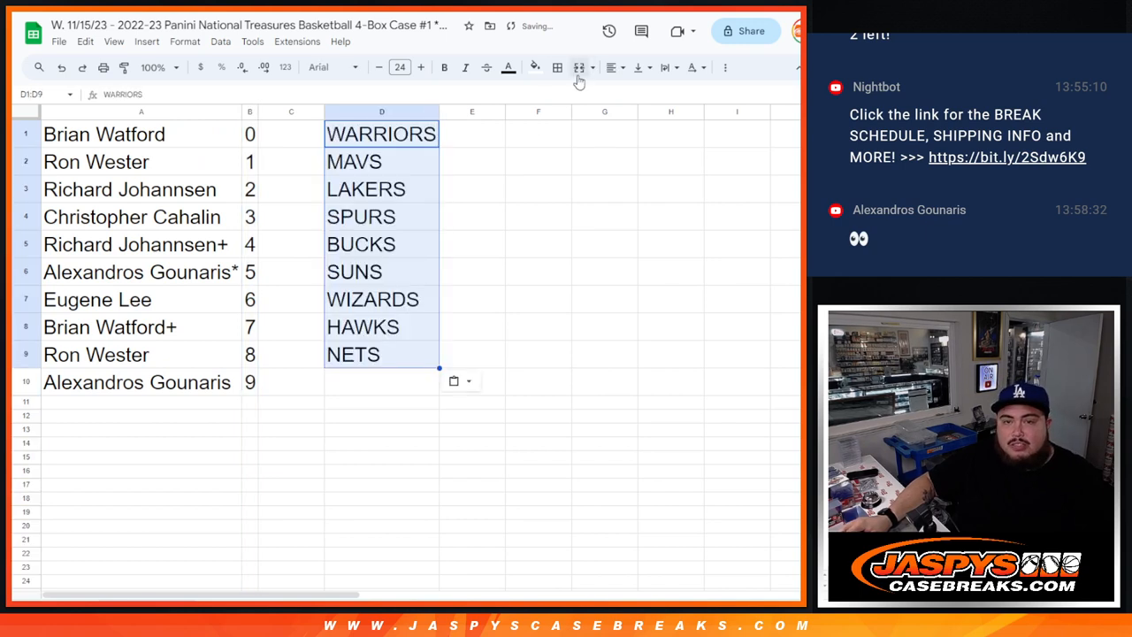
# Step: Center-align and apply all borders to the team names and the names-and-spots table
pyautogui.click(609, 67)
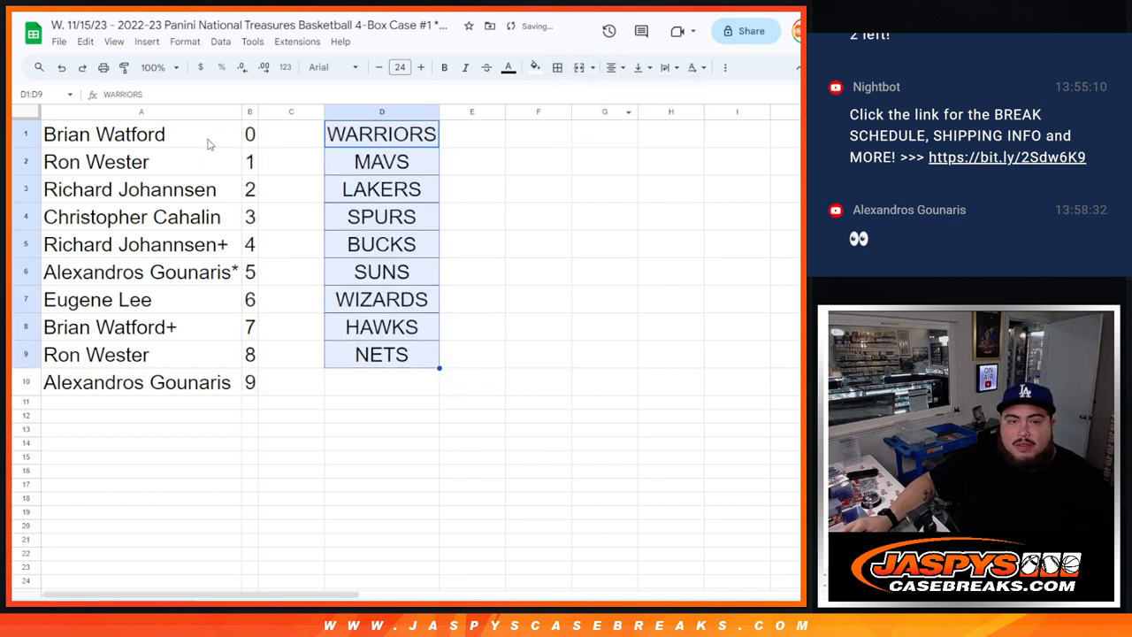
pyautogui.click(556, 67)
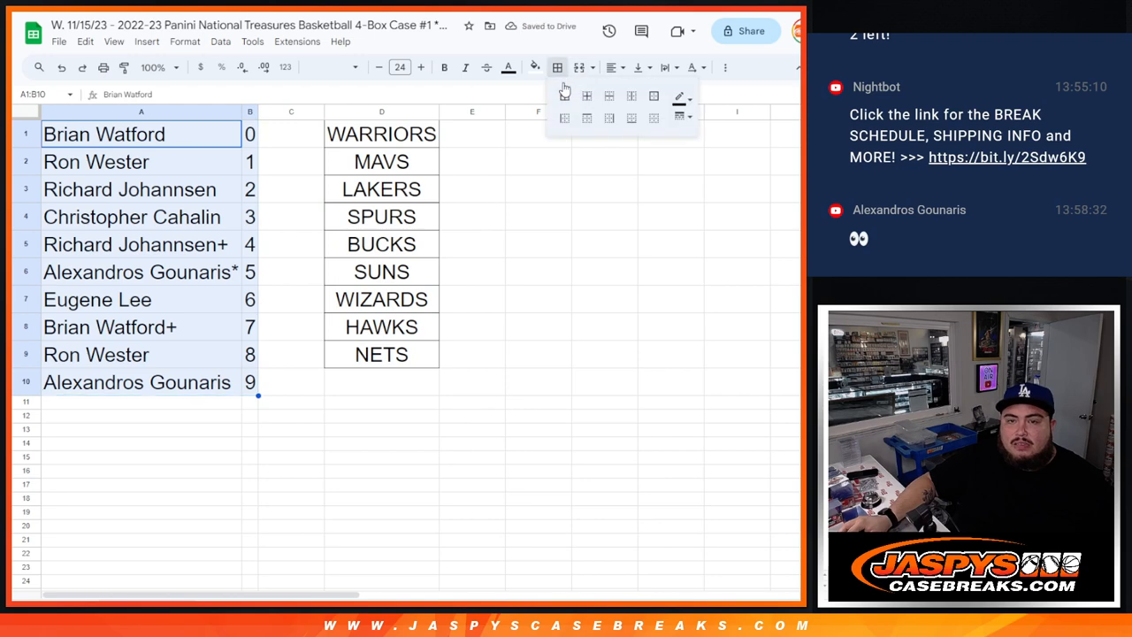
pyautogui.click(586, 96)
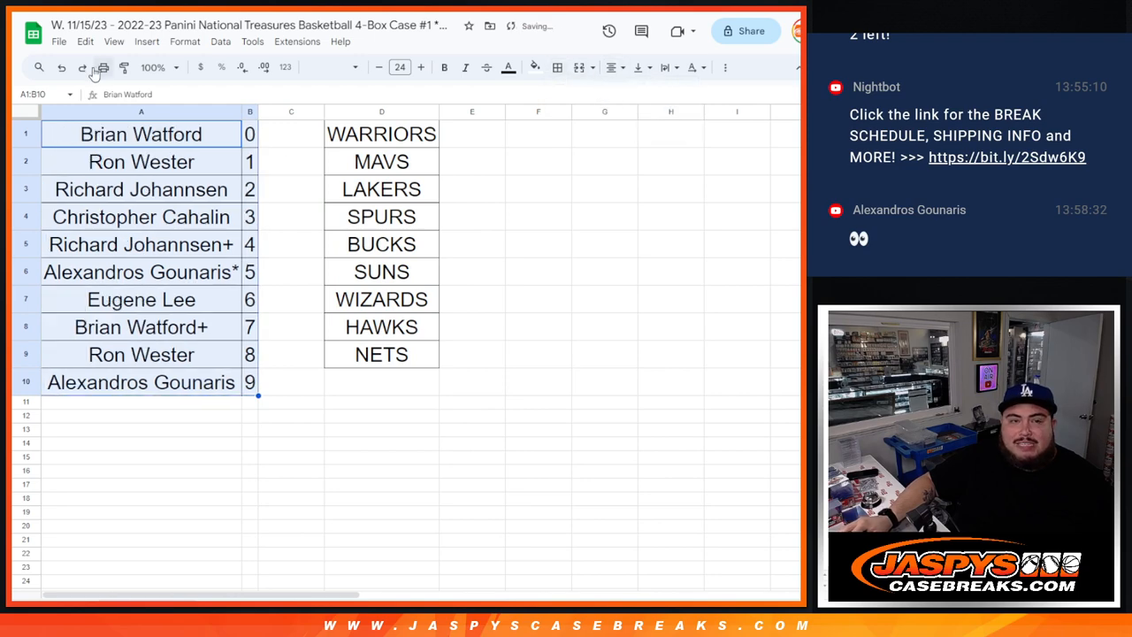
# Step: Start printing from File > Print in Portrait orientation and continue to the print dialog
pyautogui.click(103, 67)
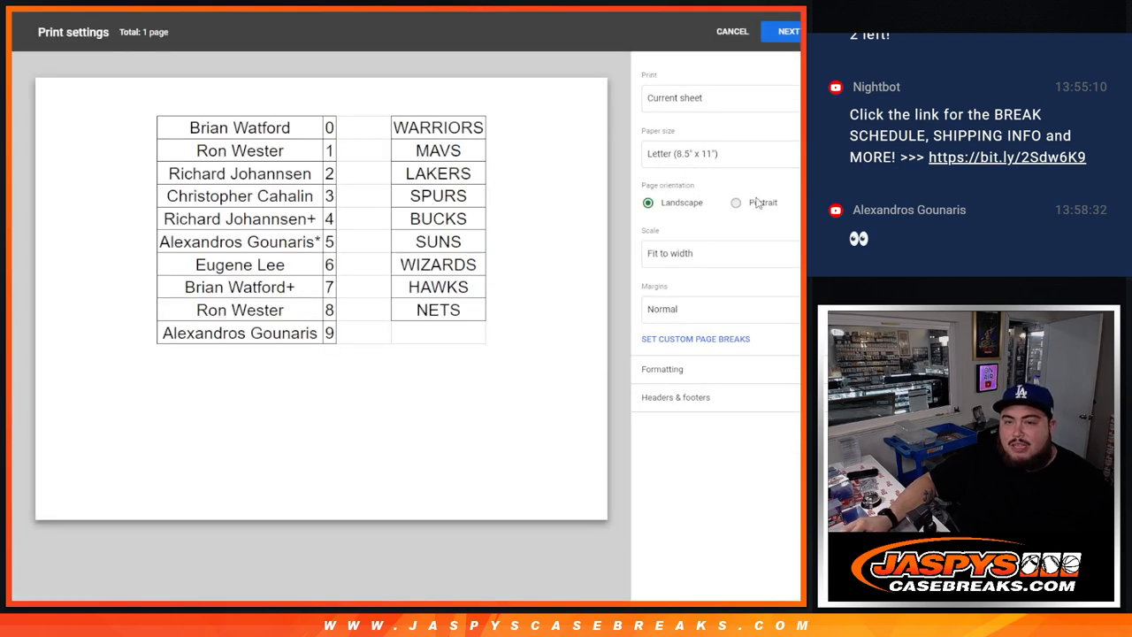
pyautogui.click(732, 201)
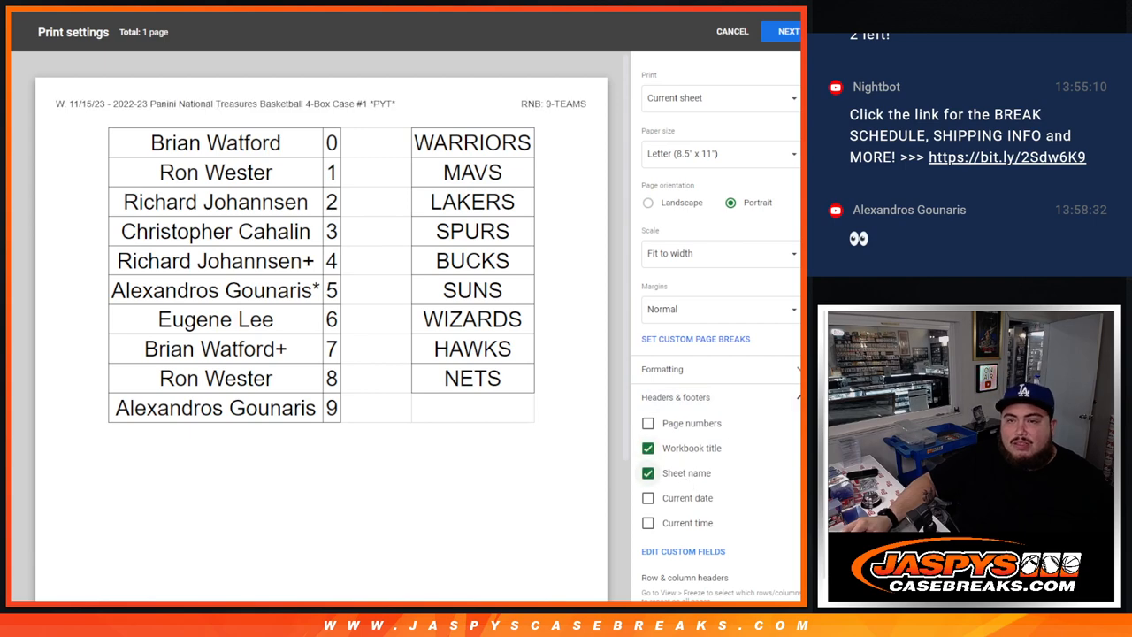
pyautogui.click(787, 32)
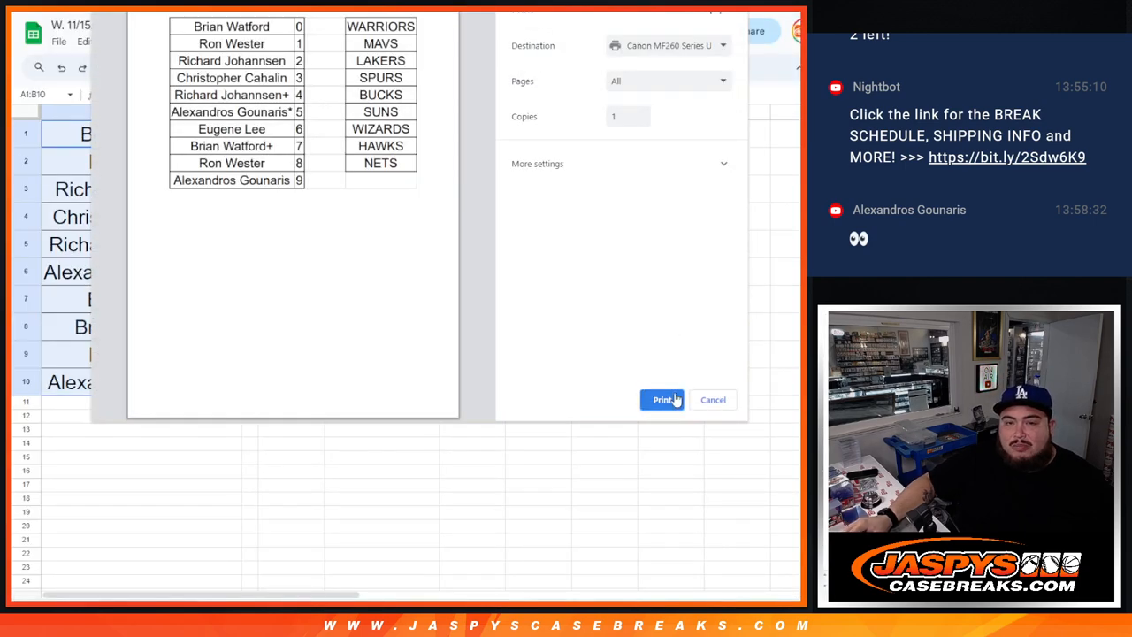